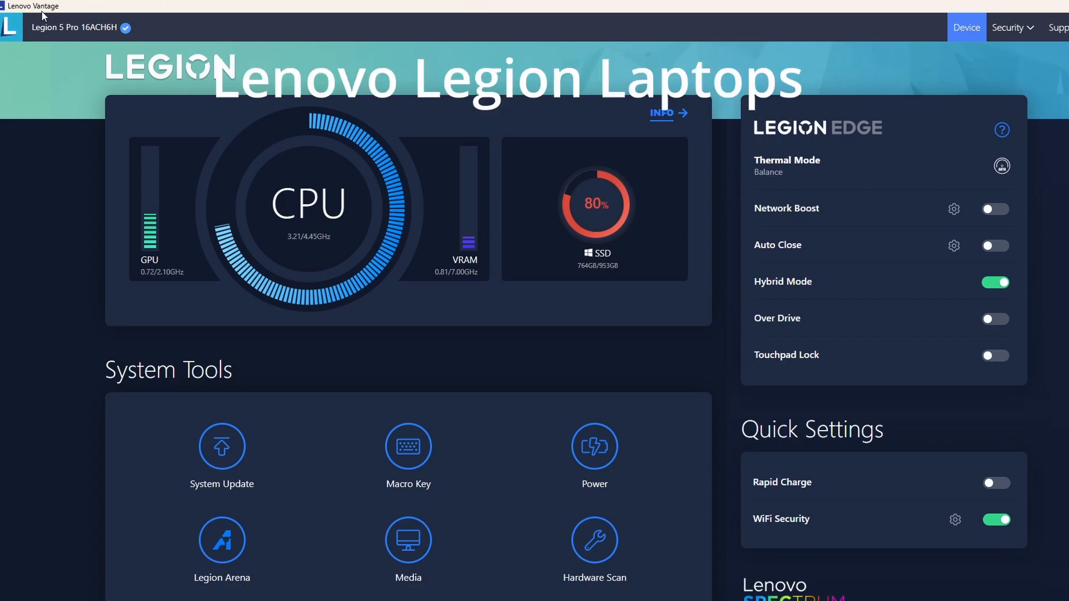
{"action": "mouse_move", "coordinate": [478, 556]}
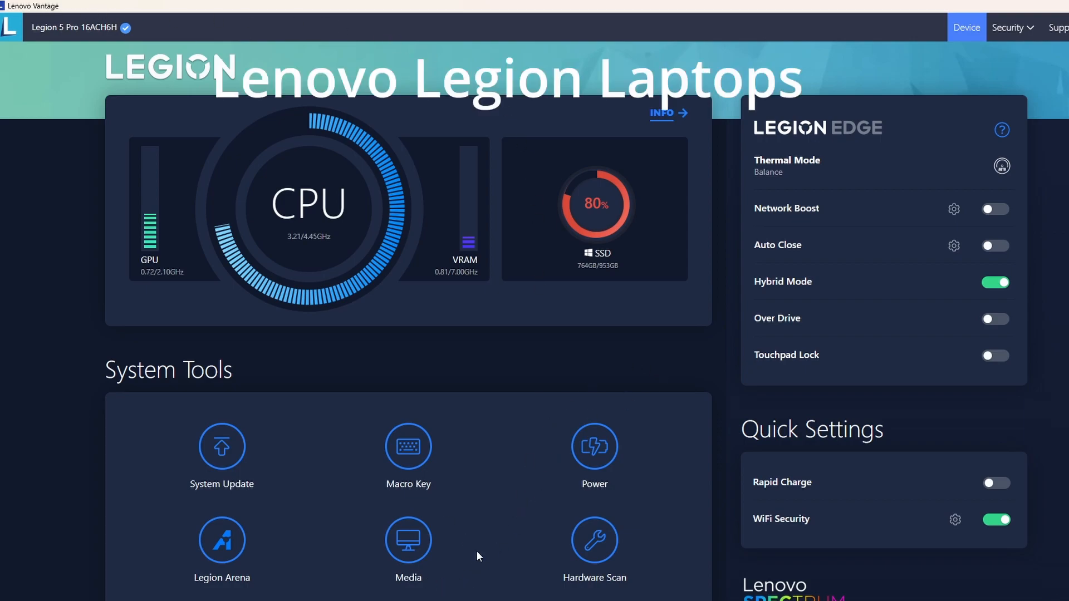
{"action": "mouse_move", "coordinate": [442, 549]}
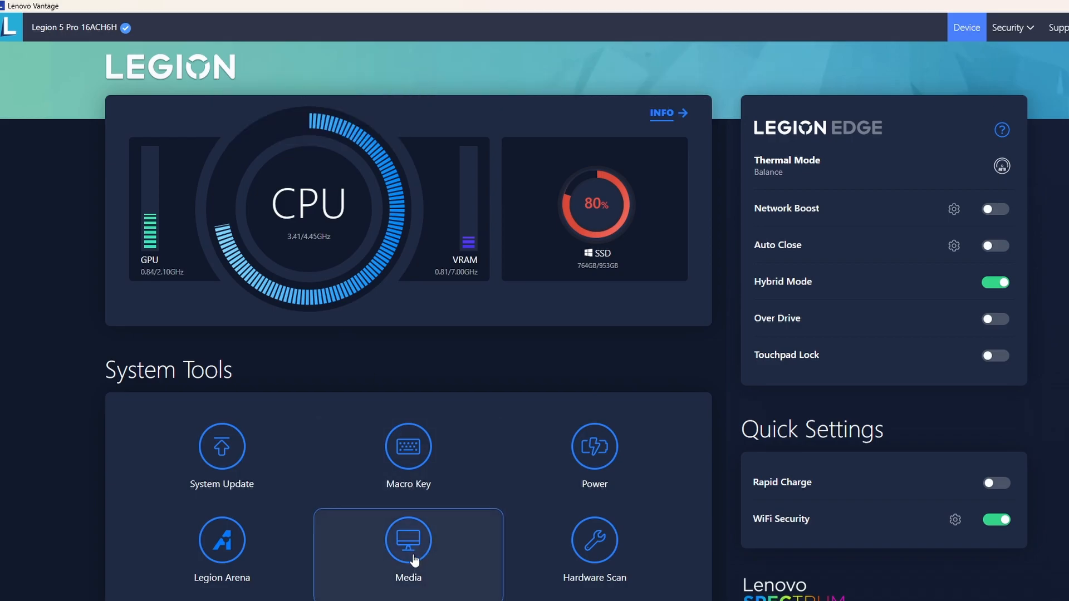
Go to My Smart Settings from the Media tile on the Device dashboard
{"action": "left_click", "coordinate": [407, 546]}
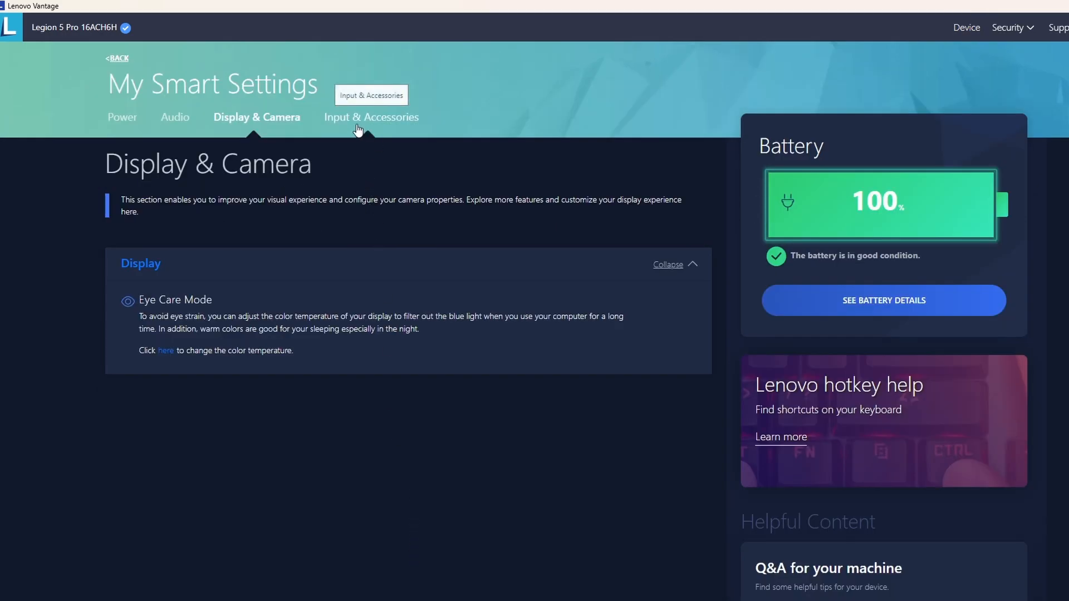
Switch the CapsLk OSD toggle off and back on under Input & Accessories
{"action": "left_click", "coordinate": [371, 117]}
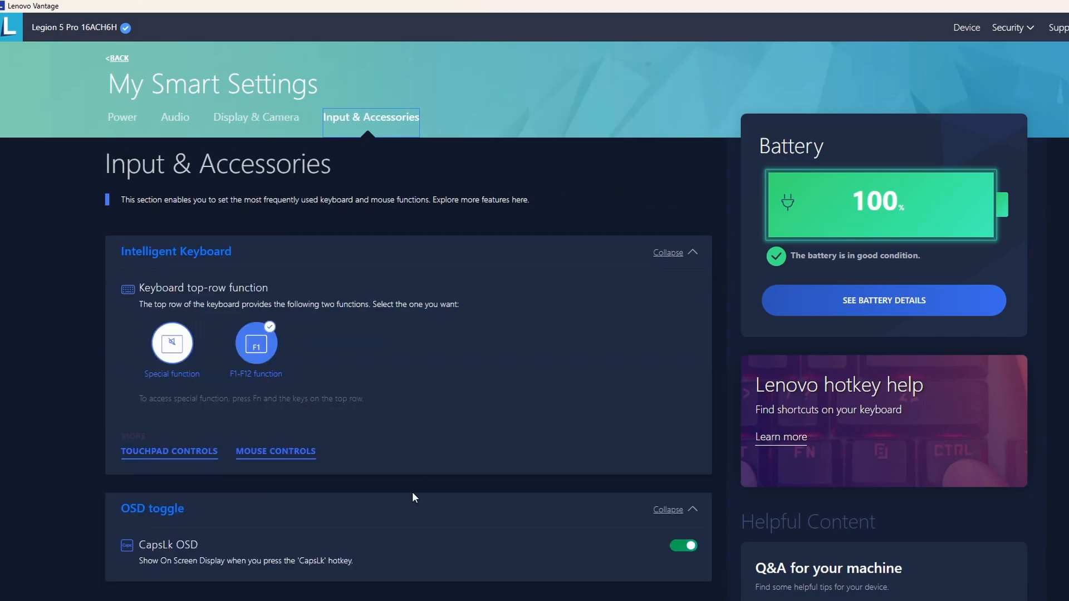
{"action": "left_click", "coordinate": [683, 546]}
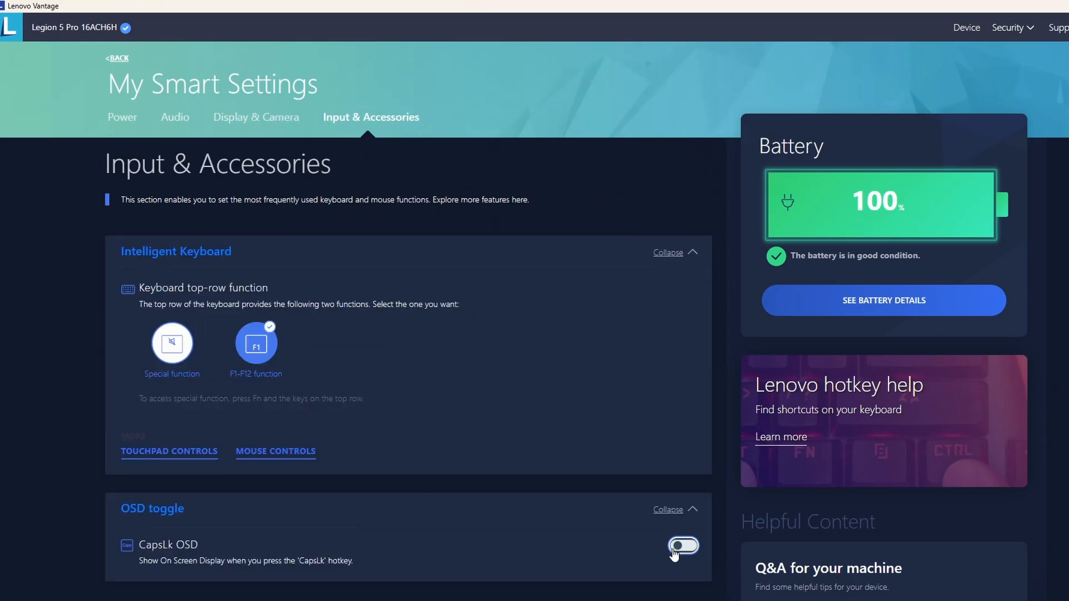
{"action": "left_click", "coordinate": [683, 545]}
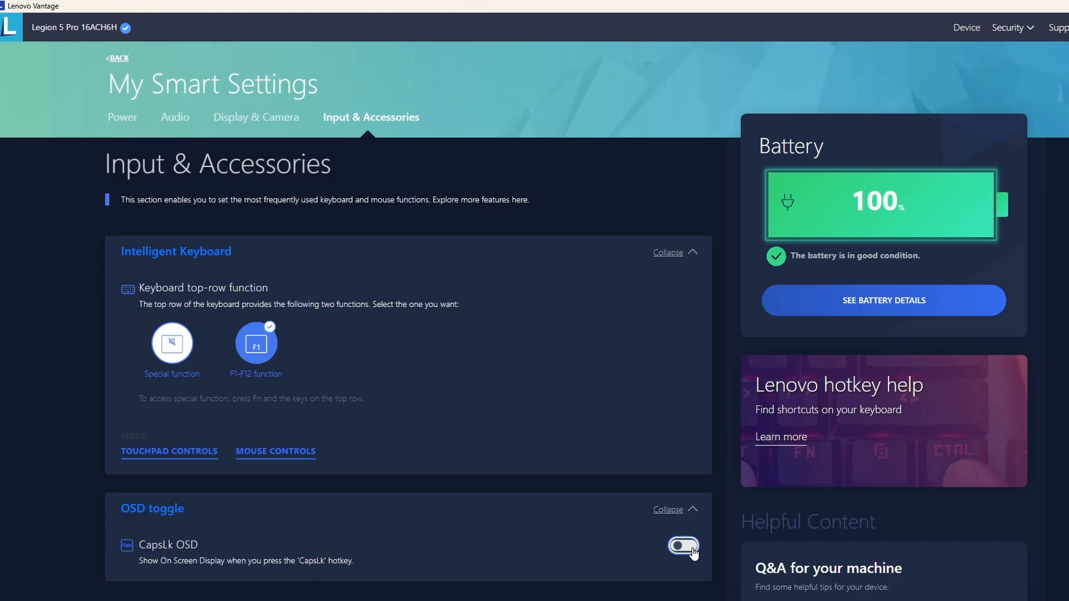
{"action": "left_click", "coordinate": [682, 545]}
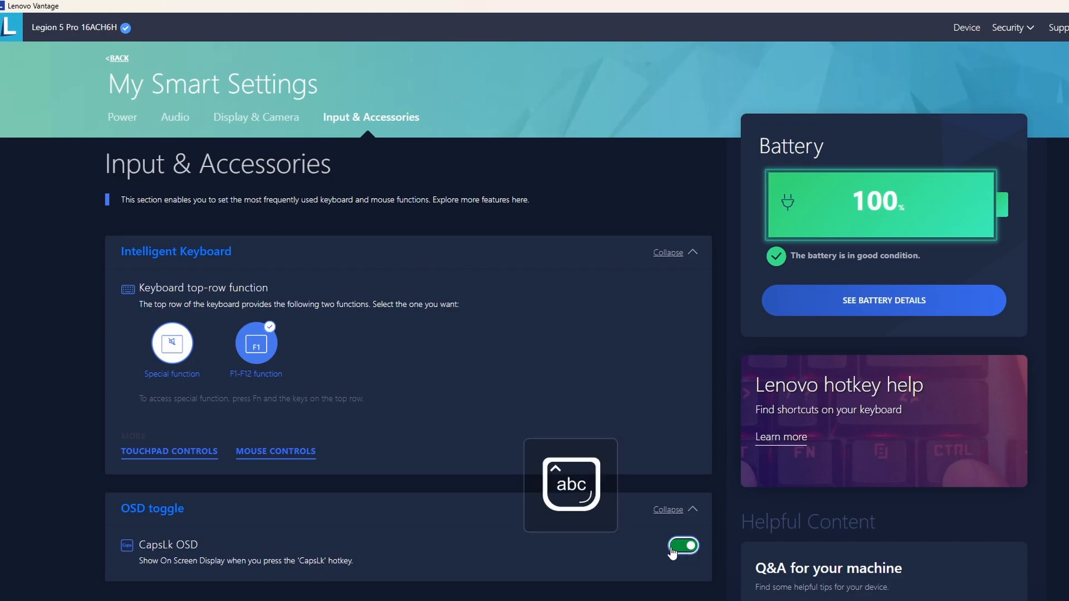
{"action": "left_click", "coordinate": [682, 545]}
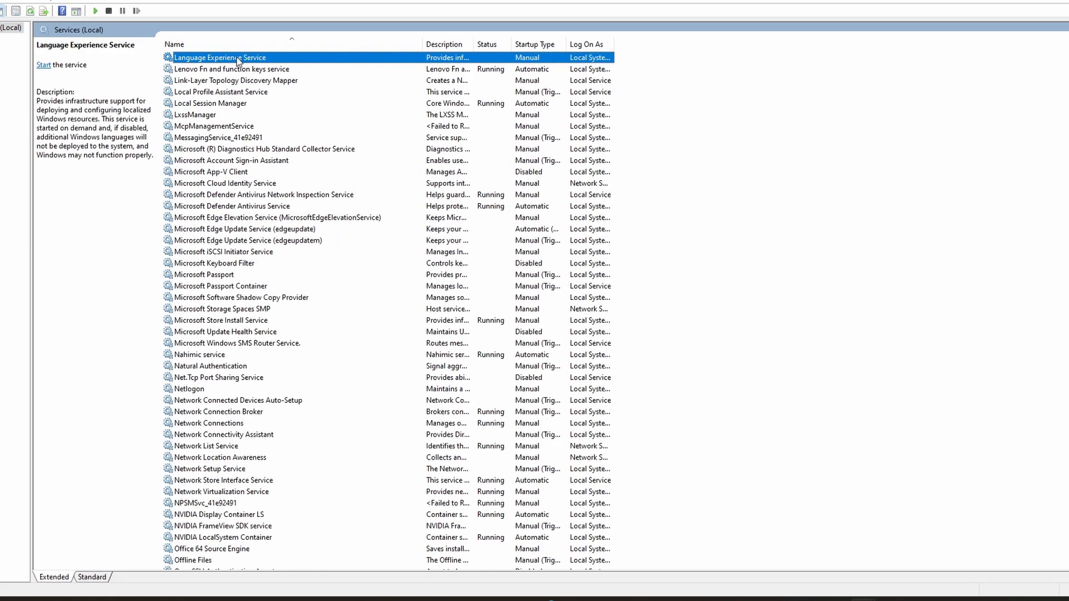
Set the Lenovo Fn and function keys service to Disabled and stop it
{"action": "double_click", "coordinate": [231, 69]}
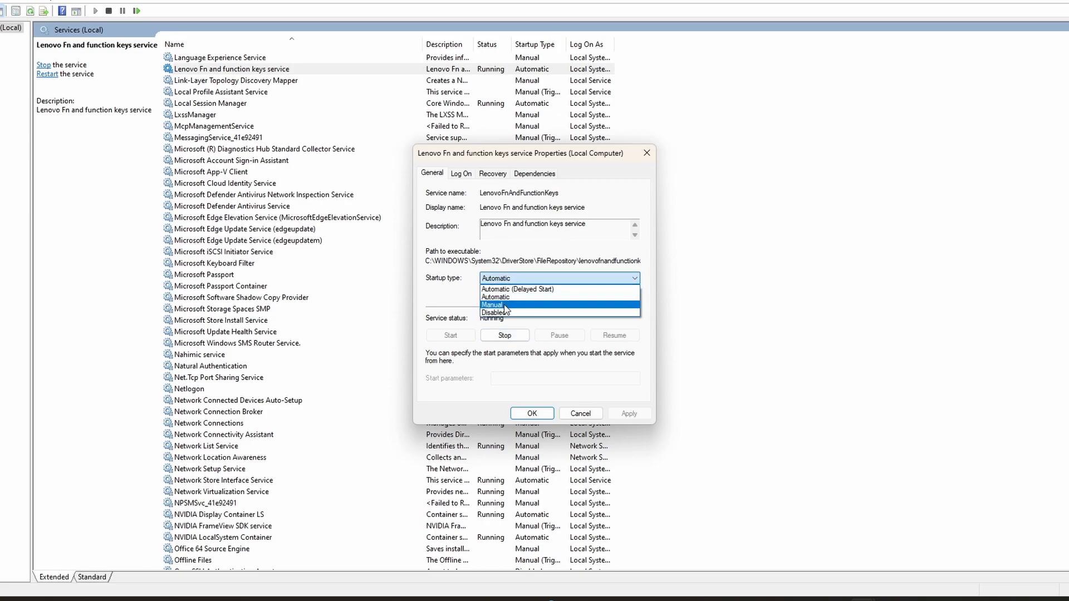
{"action": "left_click", "coordinate": [495, 312]}
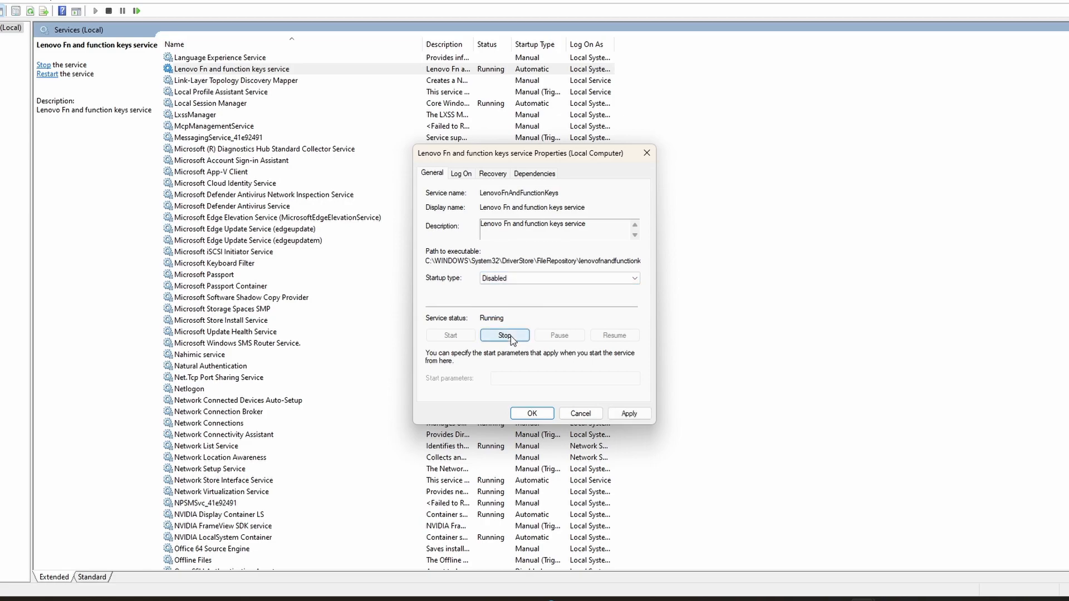
{"action": "left_click", "coordinate": [504, 335]}
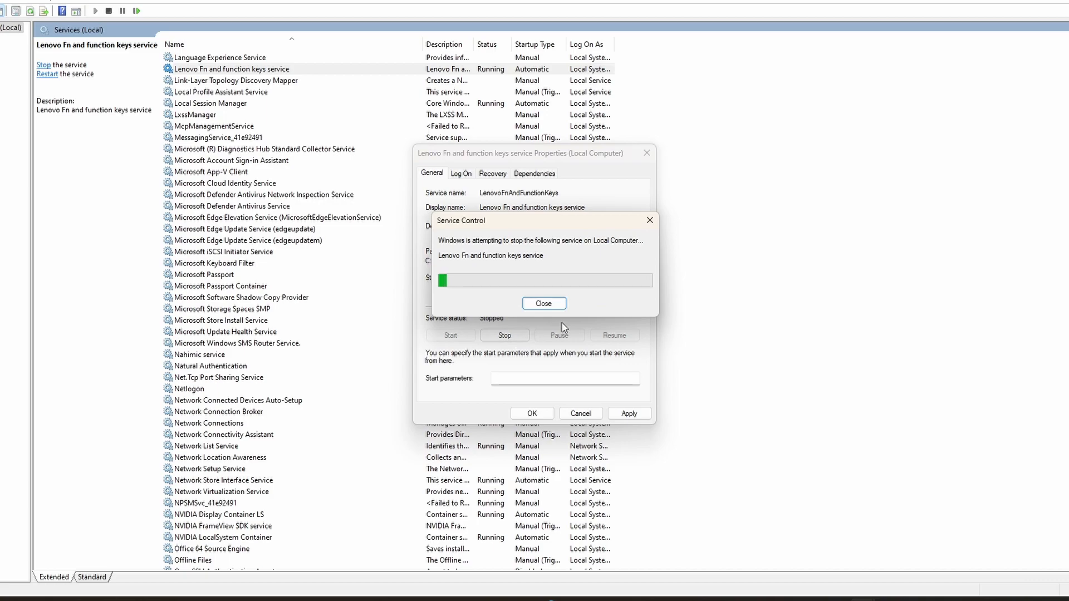
{"action": "left_click", "coordinate": [544, 302]}
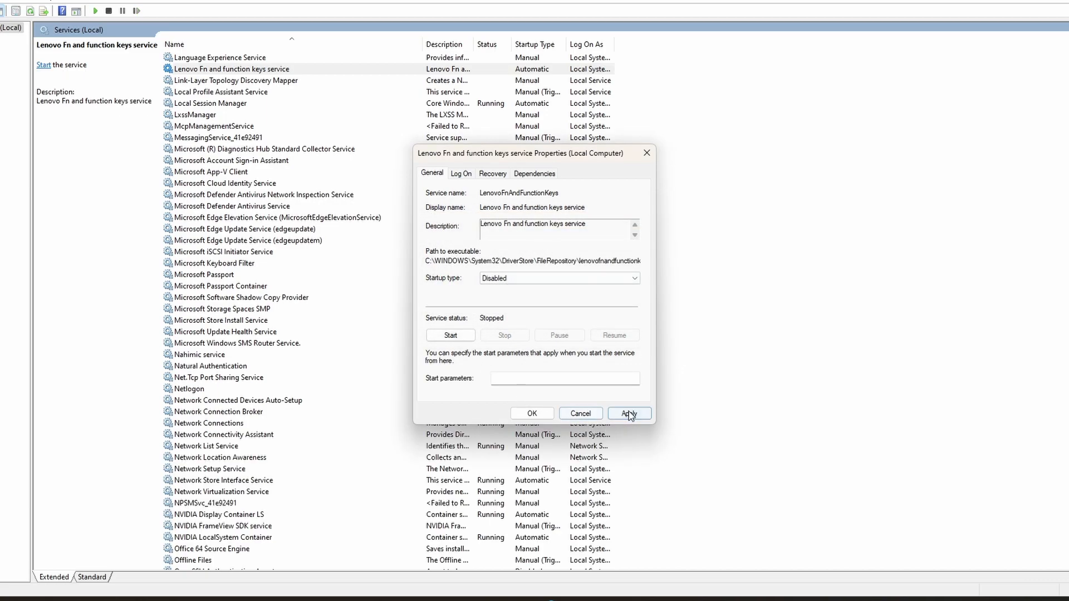